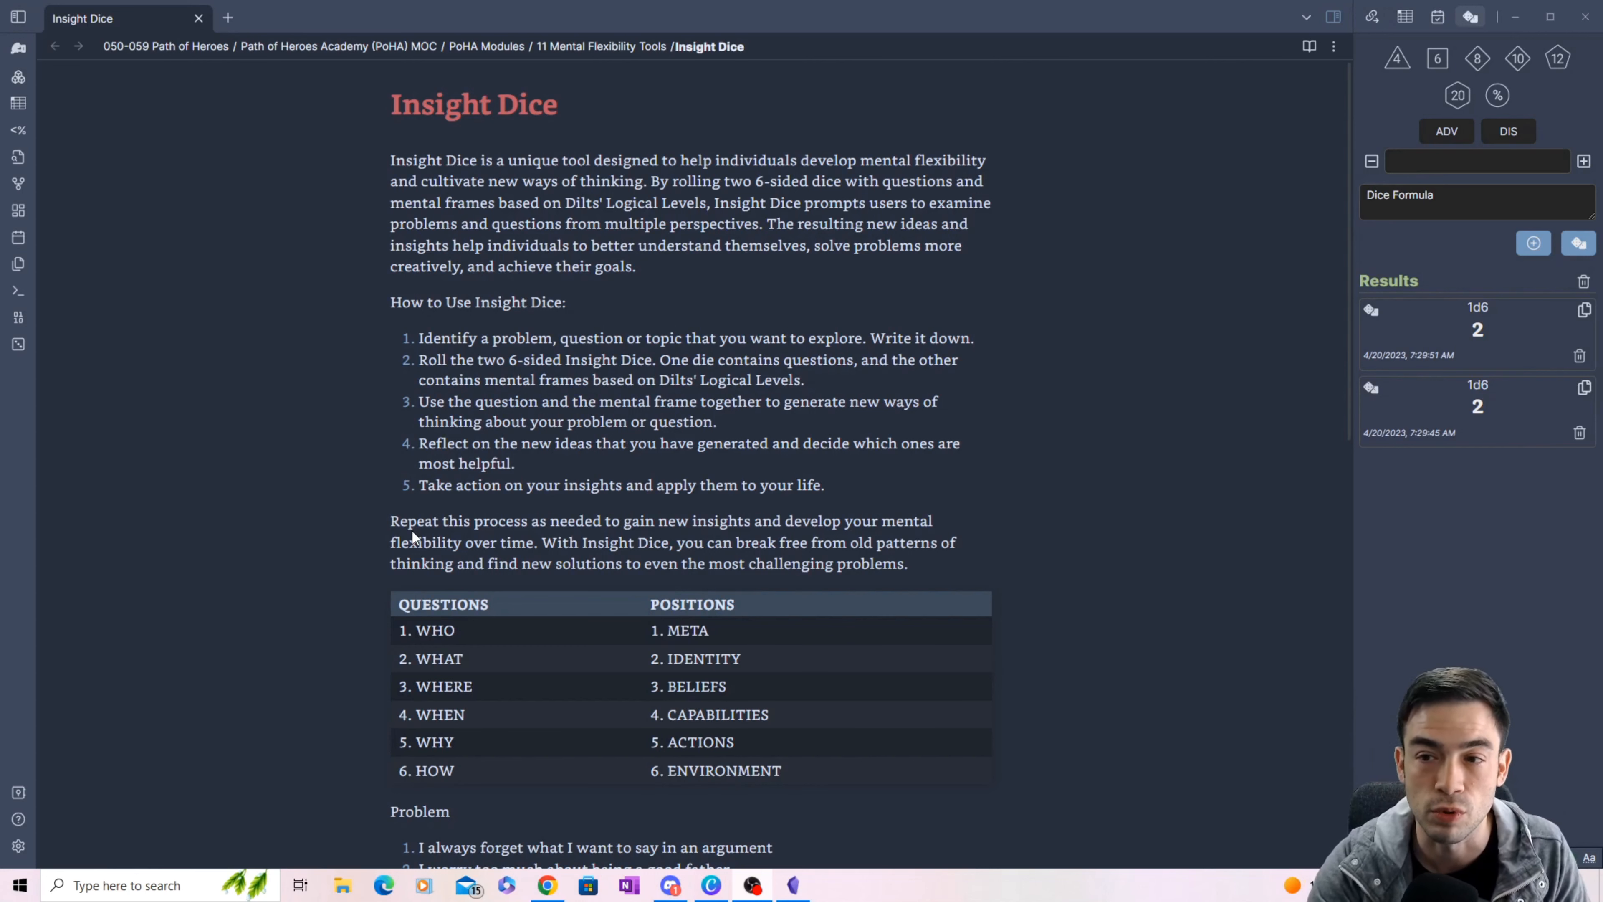
mouse_move(355, 337)
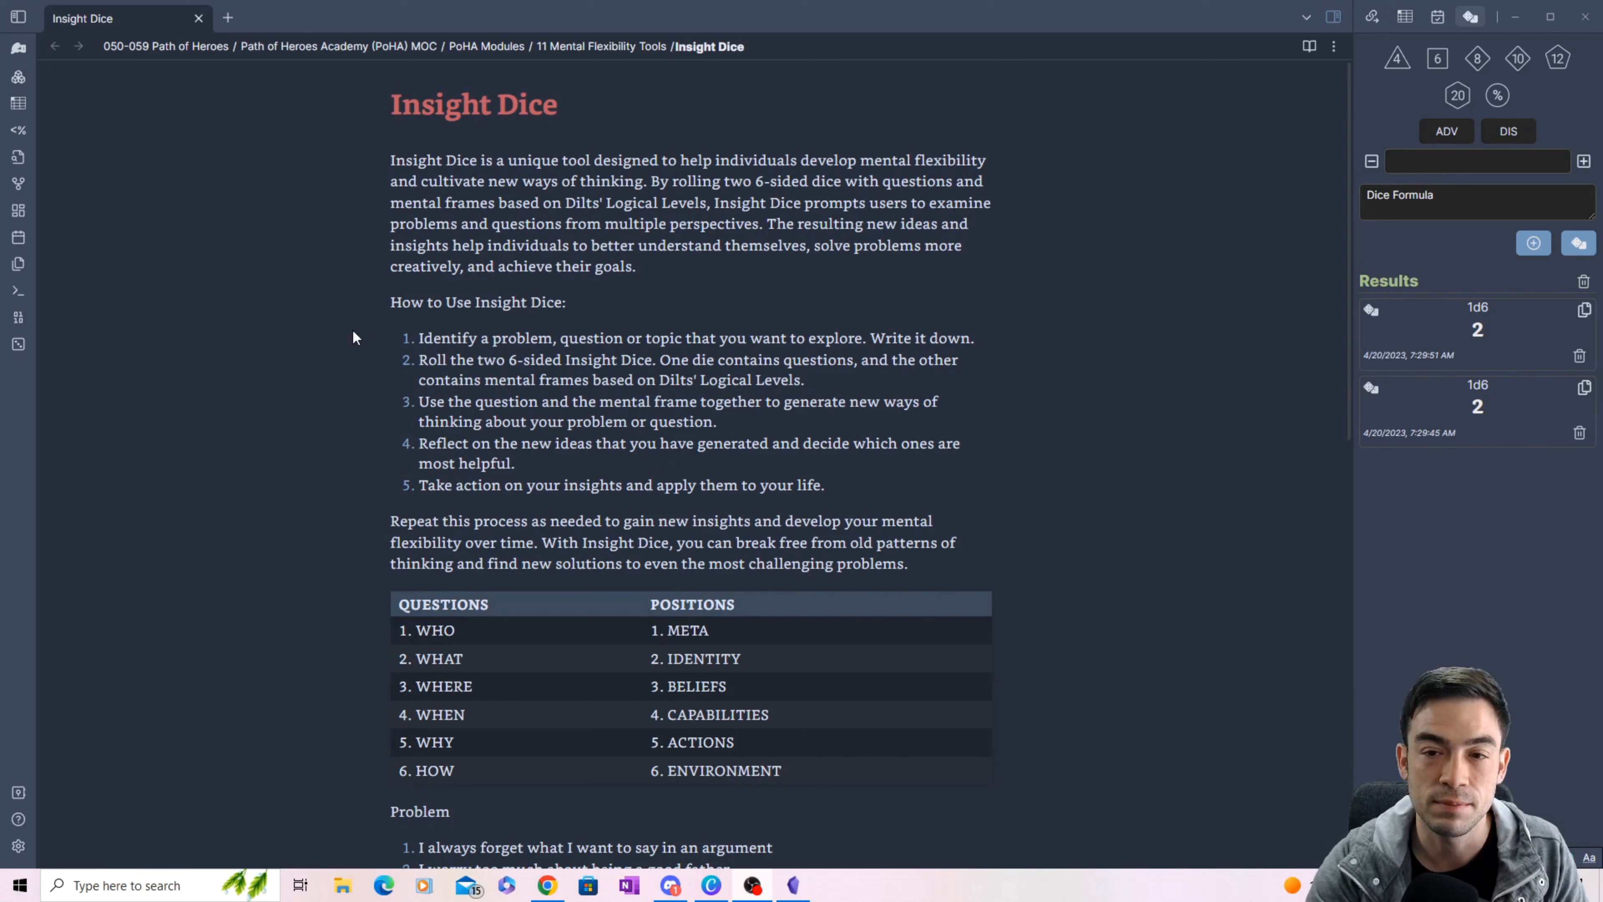
mouse_move(282, 350)
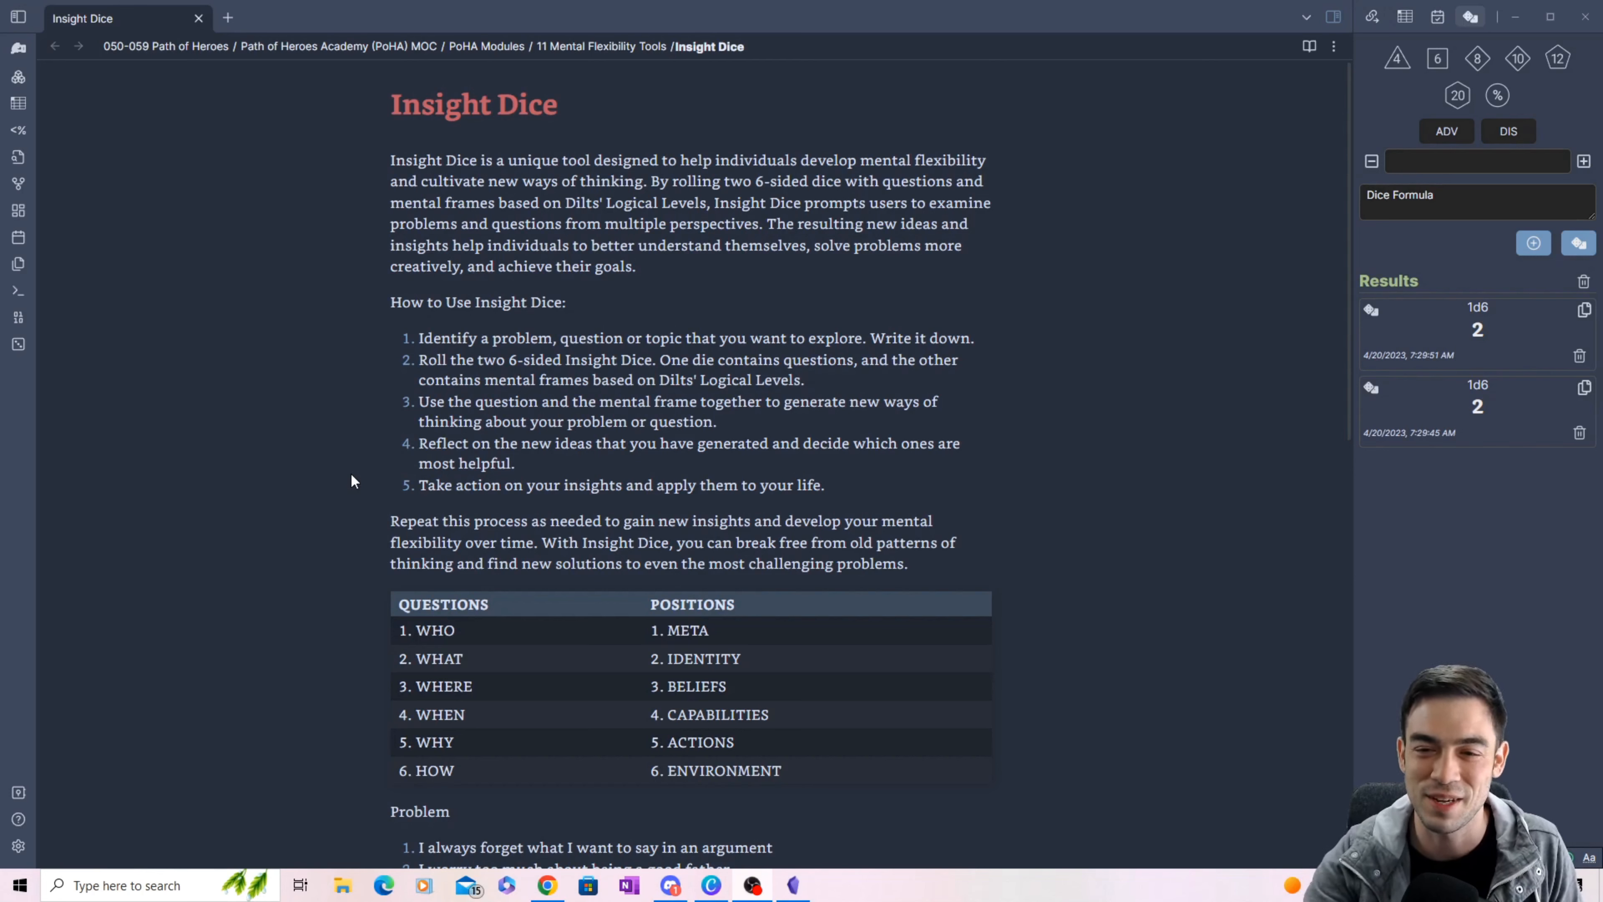
Step: Scroll the note down to the Questions/Positions table and the Problem and Generative lists
scroll("down", 3)
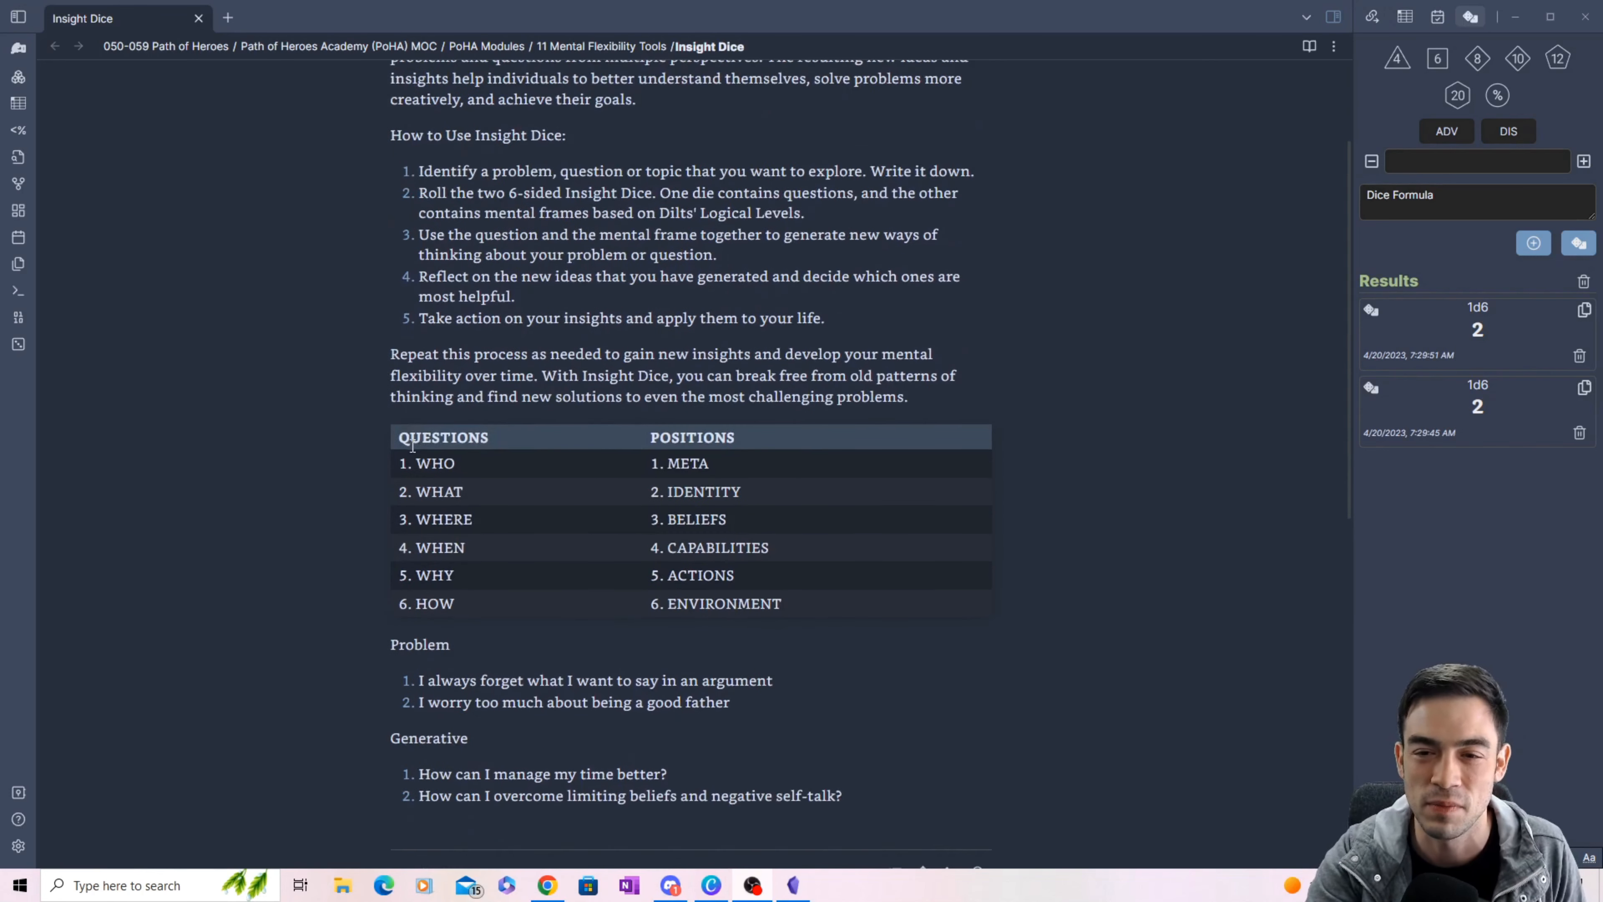
scroll("down", 3)
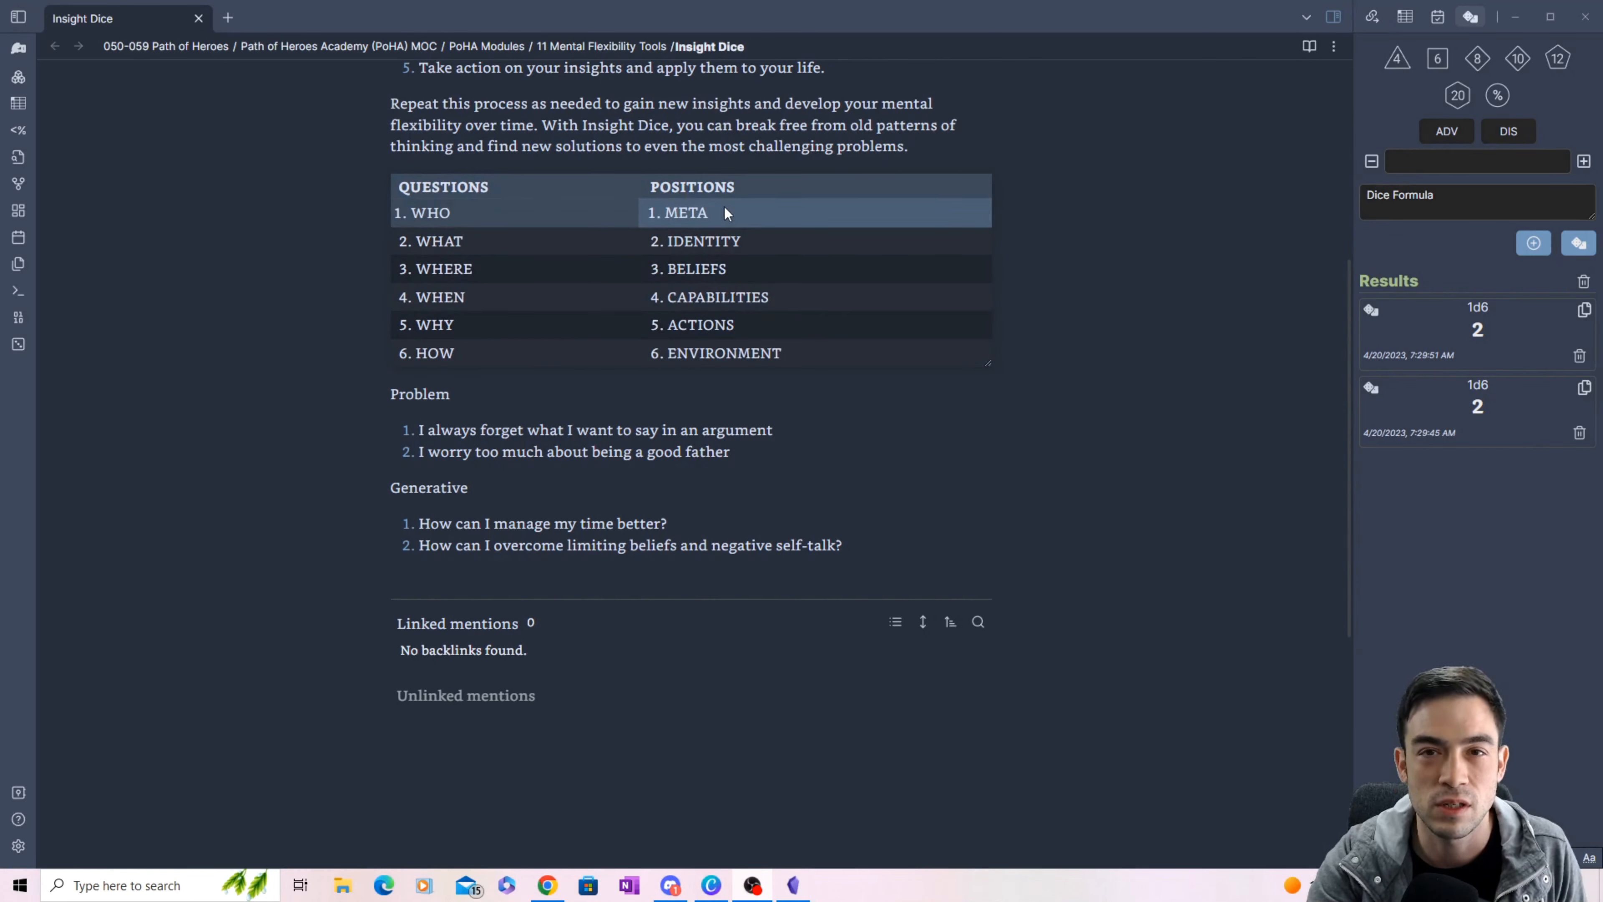
mouse_move(741, 216)
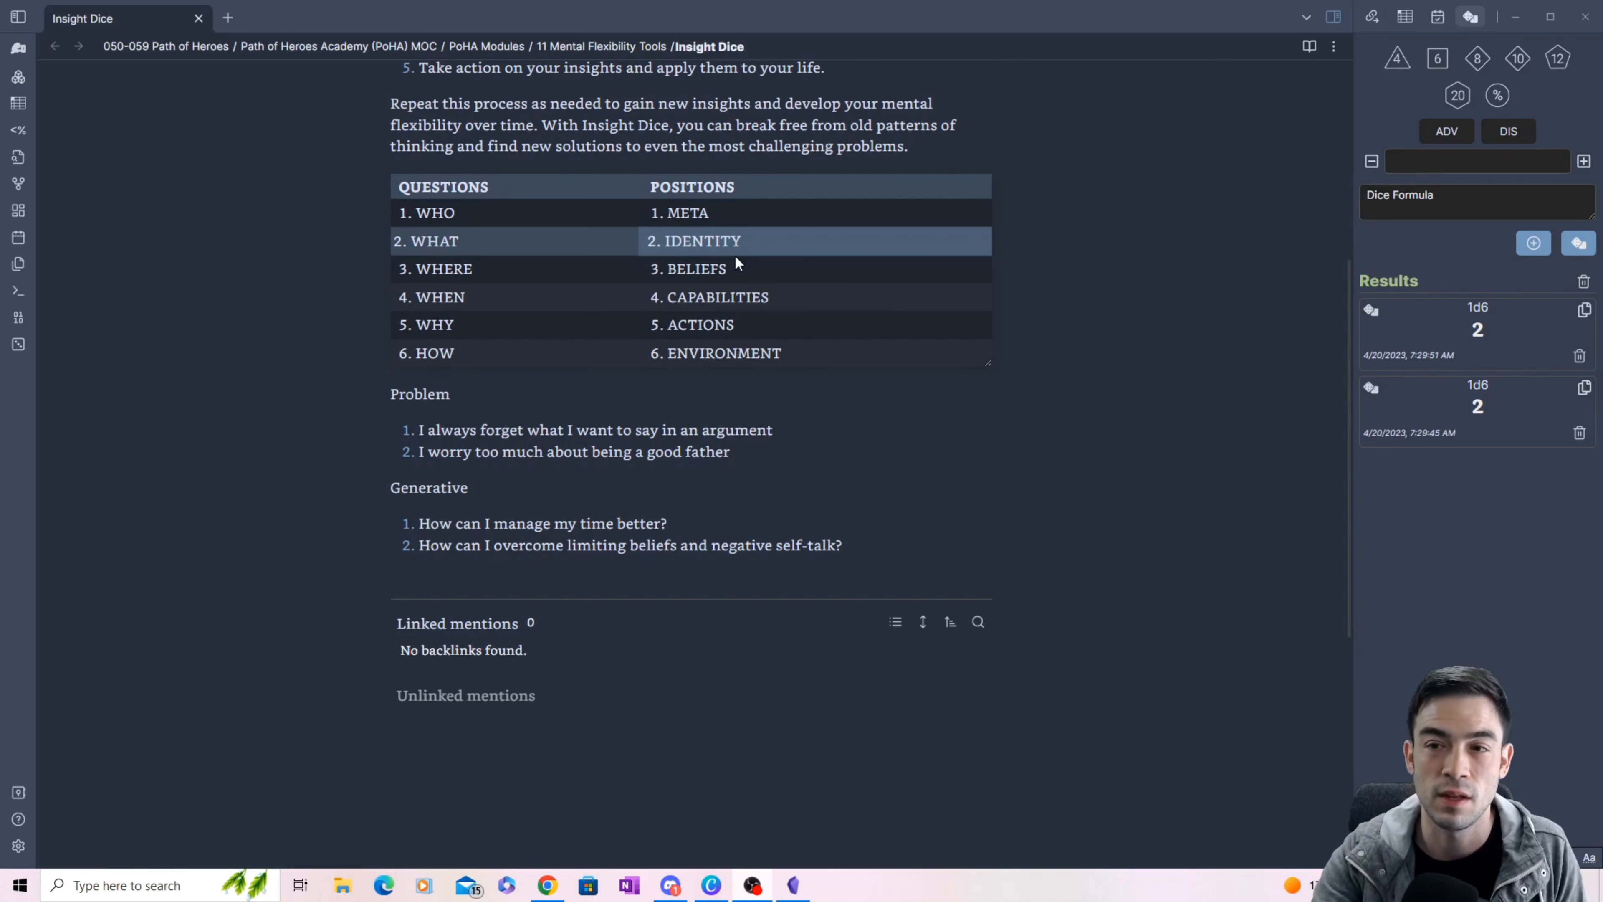
mouse_move(732, 269)
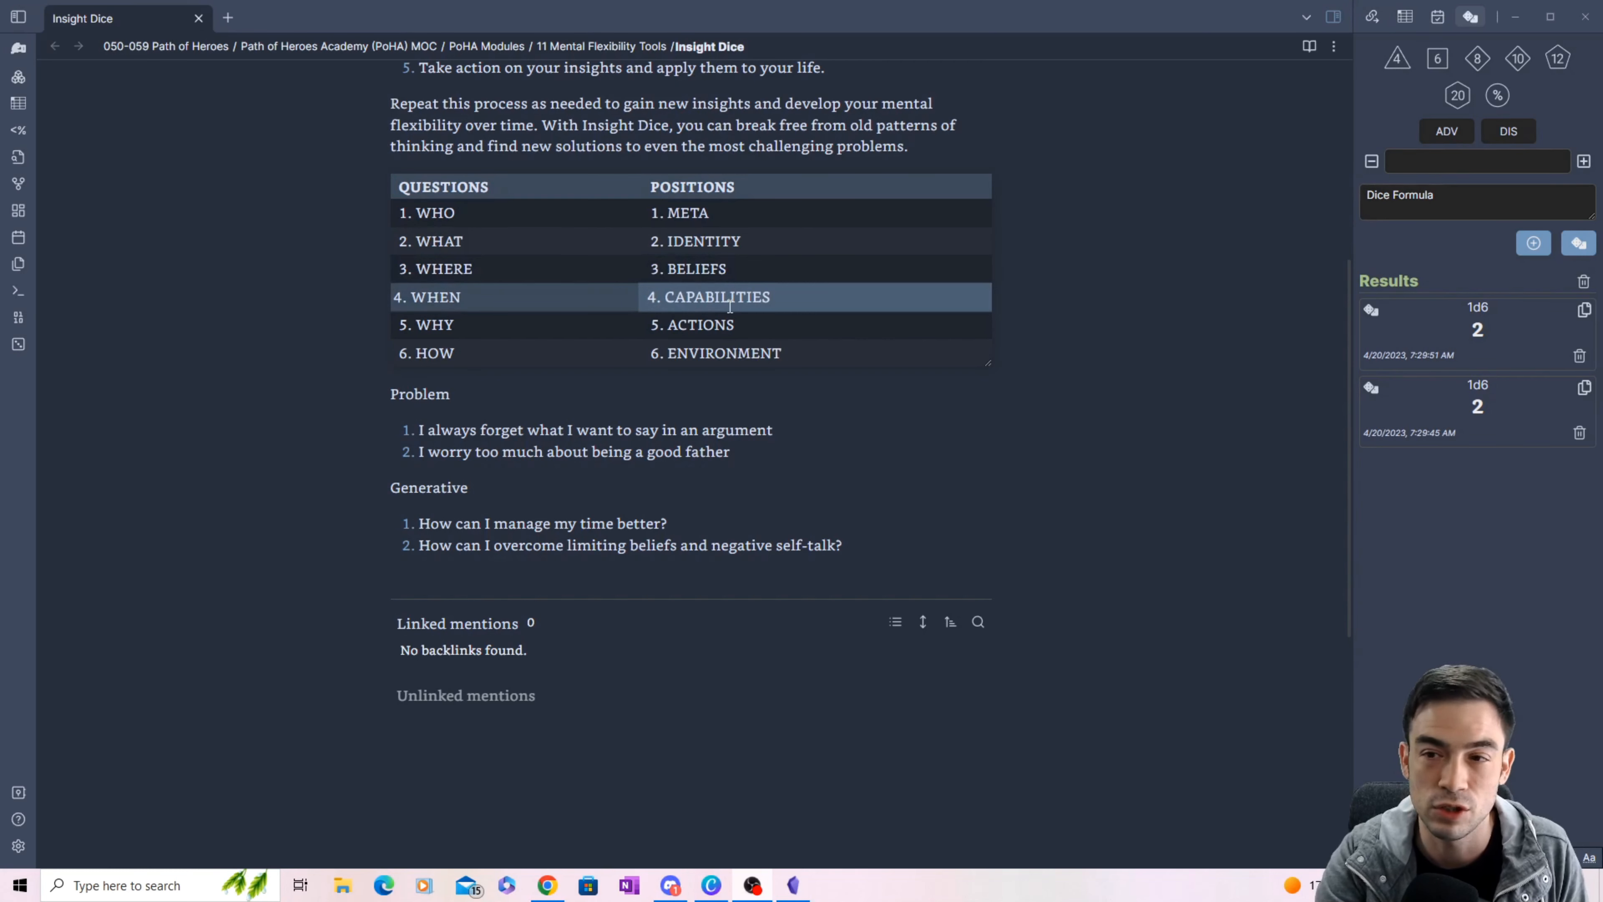
left_click(706, 324)
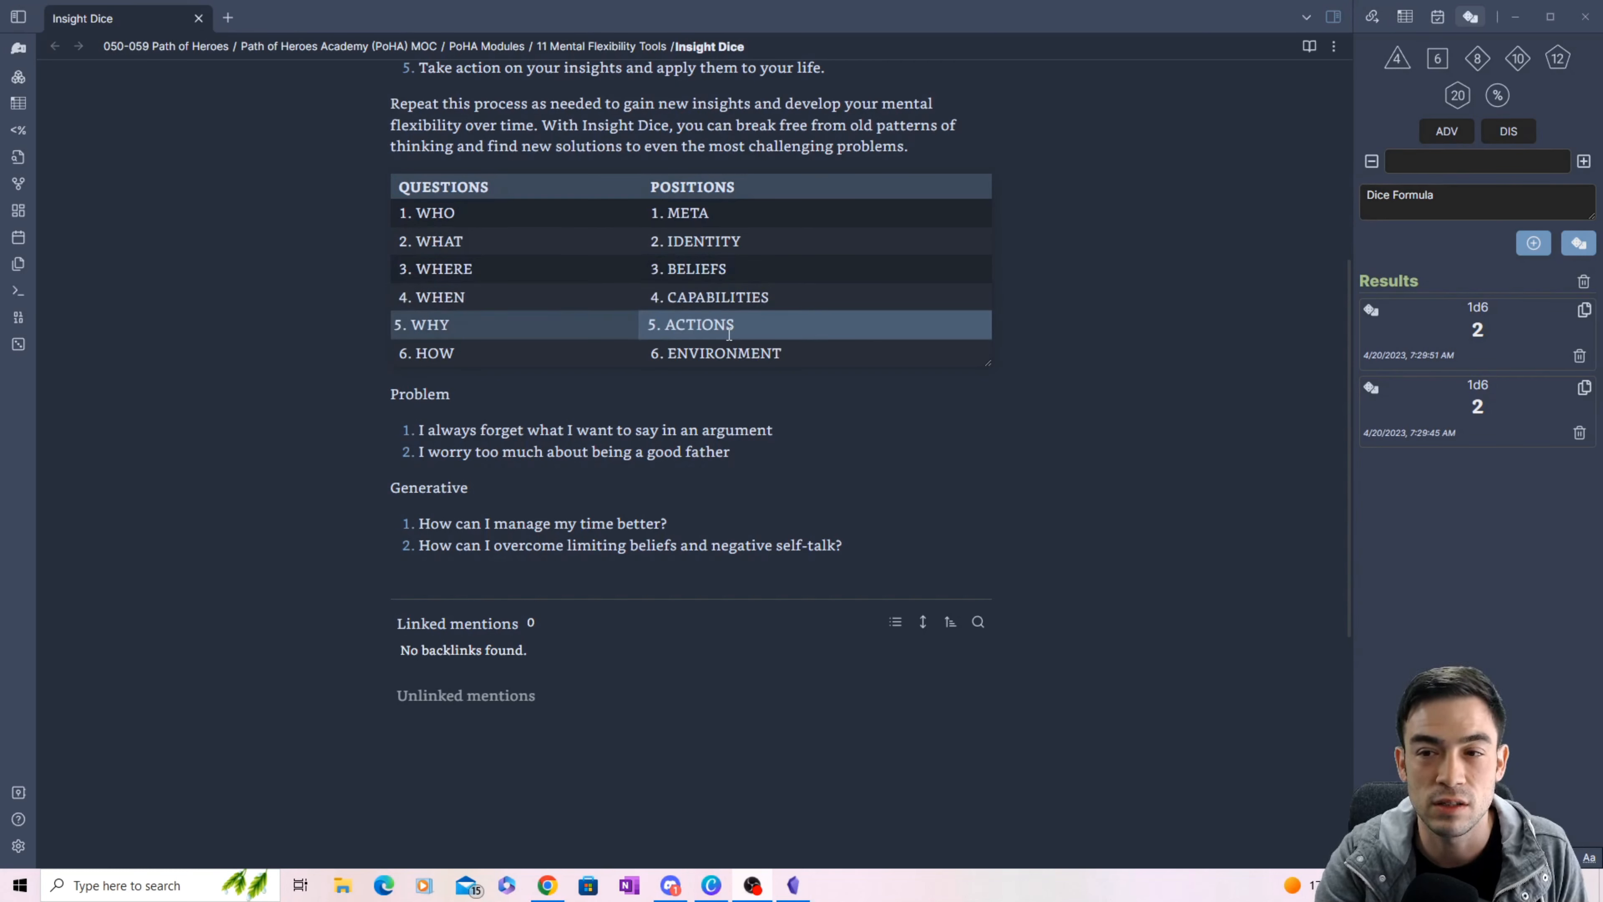
left_click(715, 353)
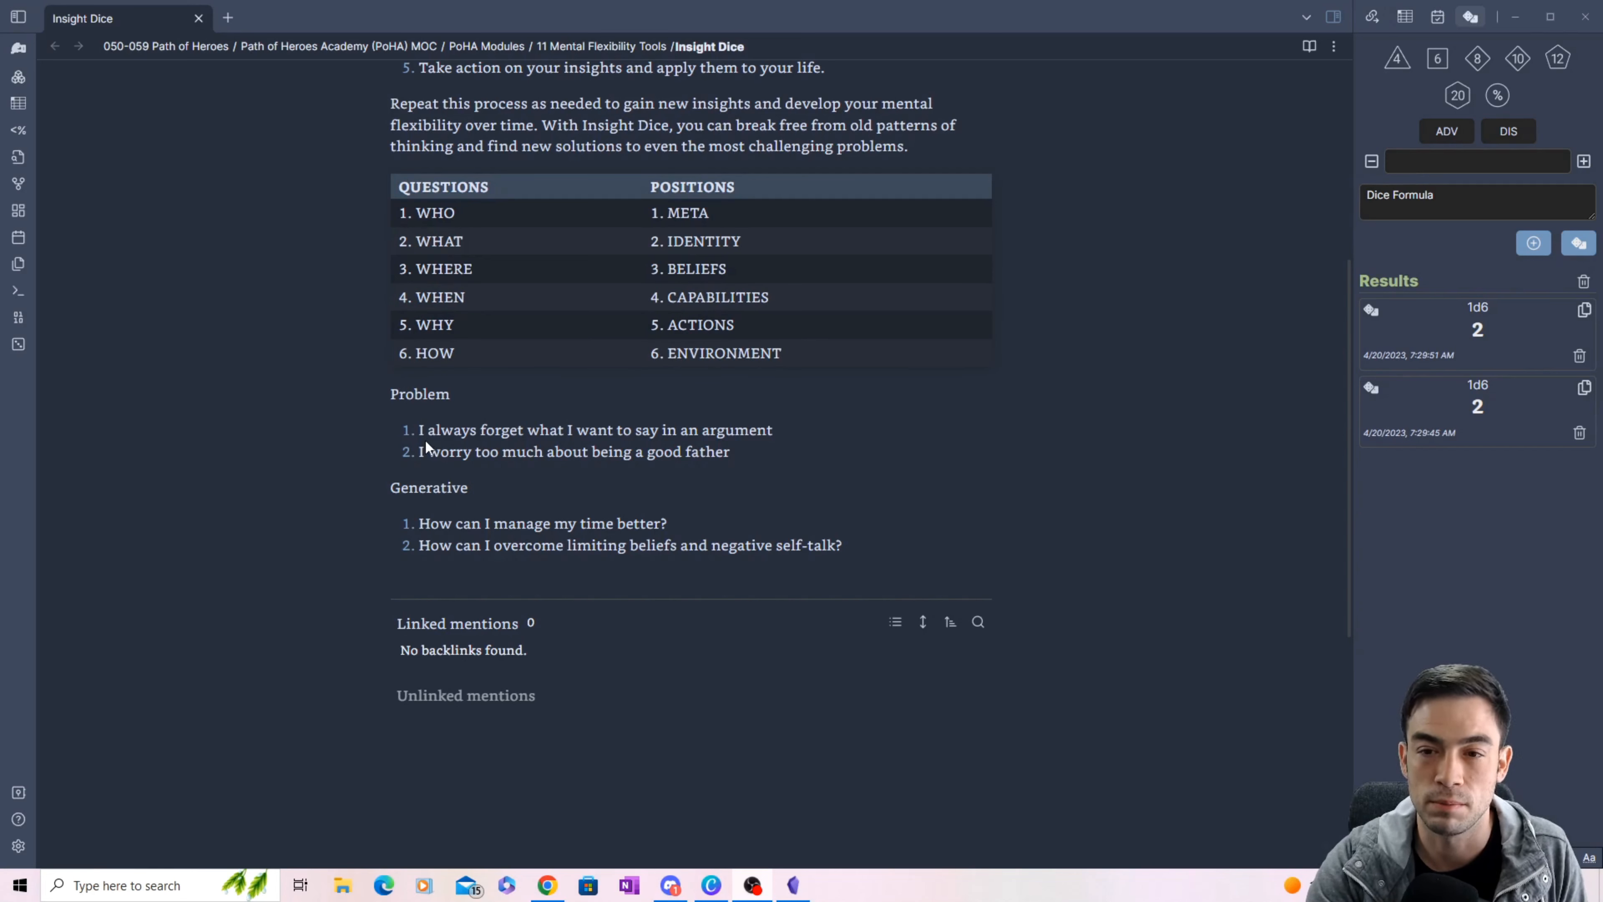
mouse_move(482, 481)
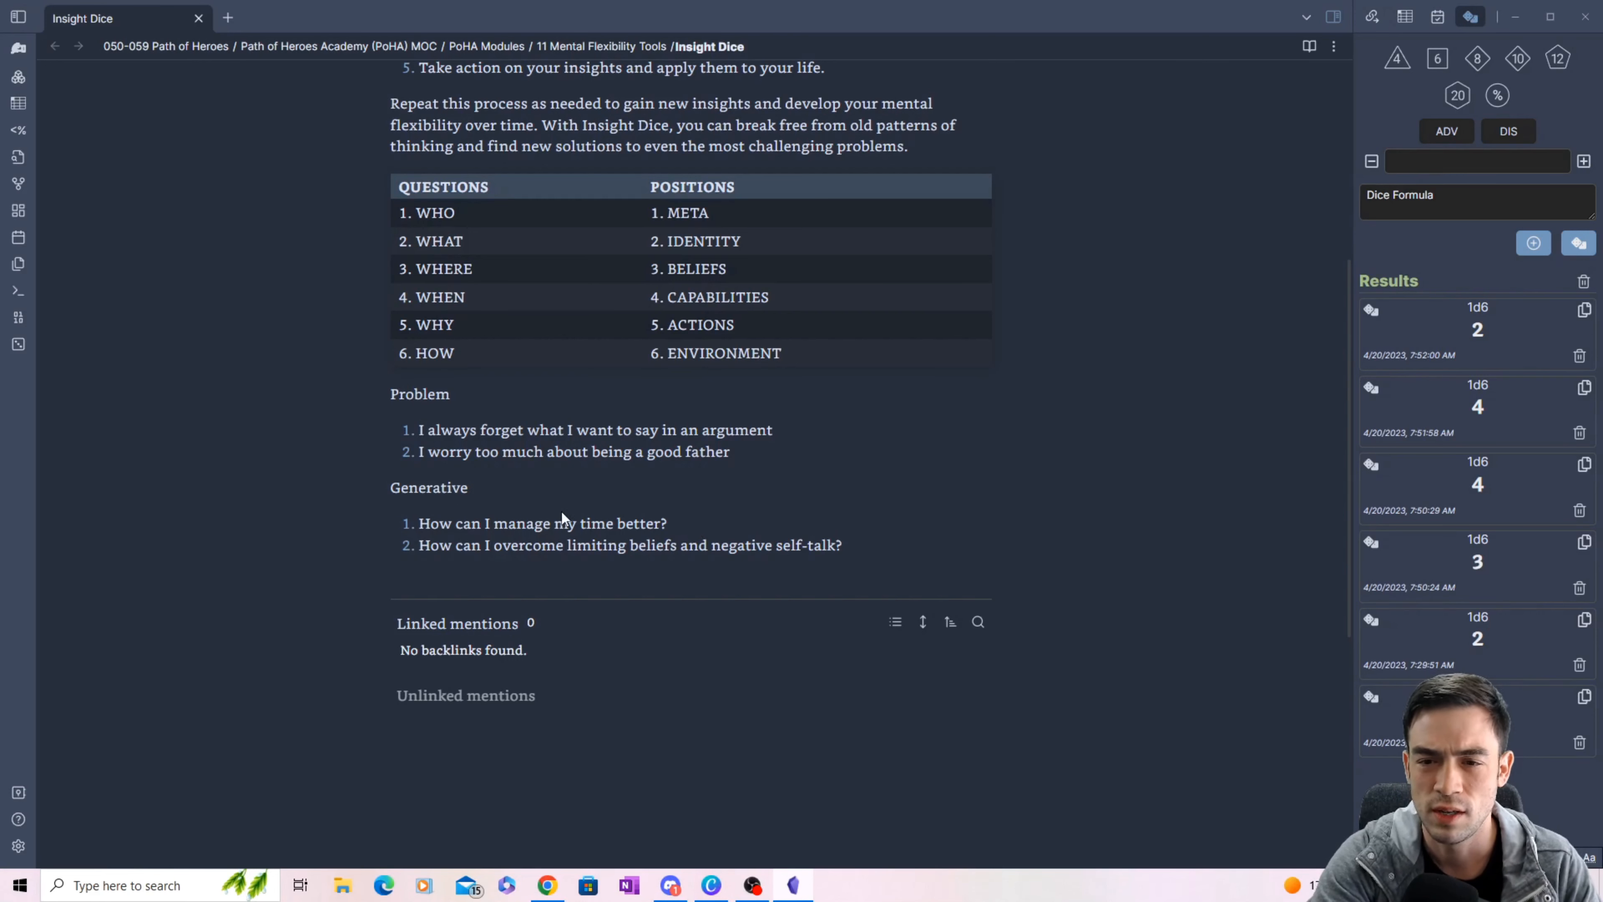
mouse_move(1067, 563)
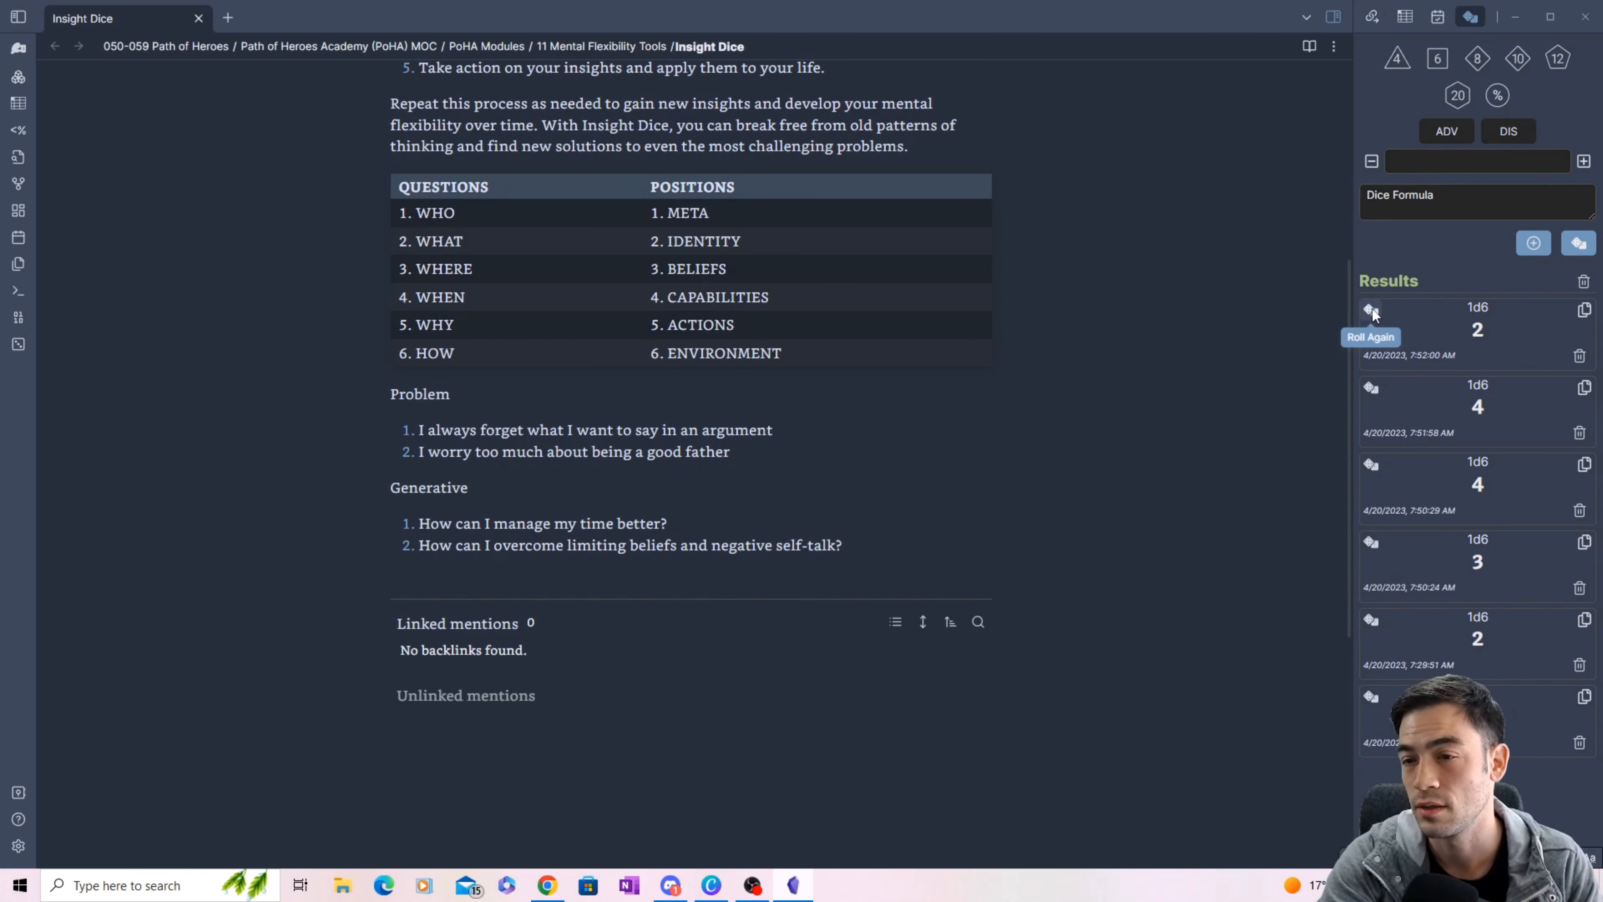
Step: Roll the d6 twice more from the results list, getting a 2 and then a 6
left_click(1370, 310)
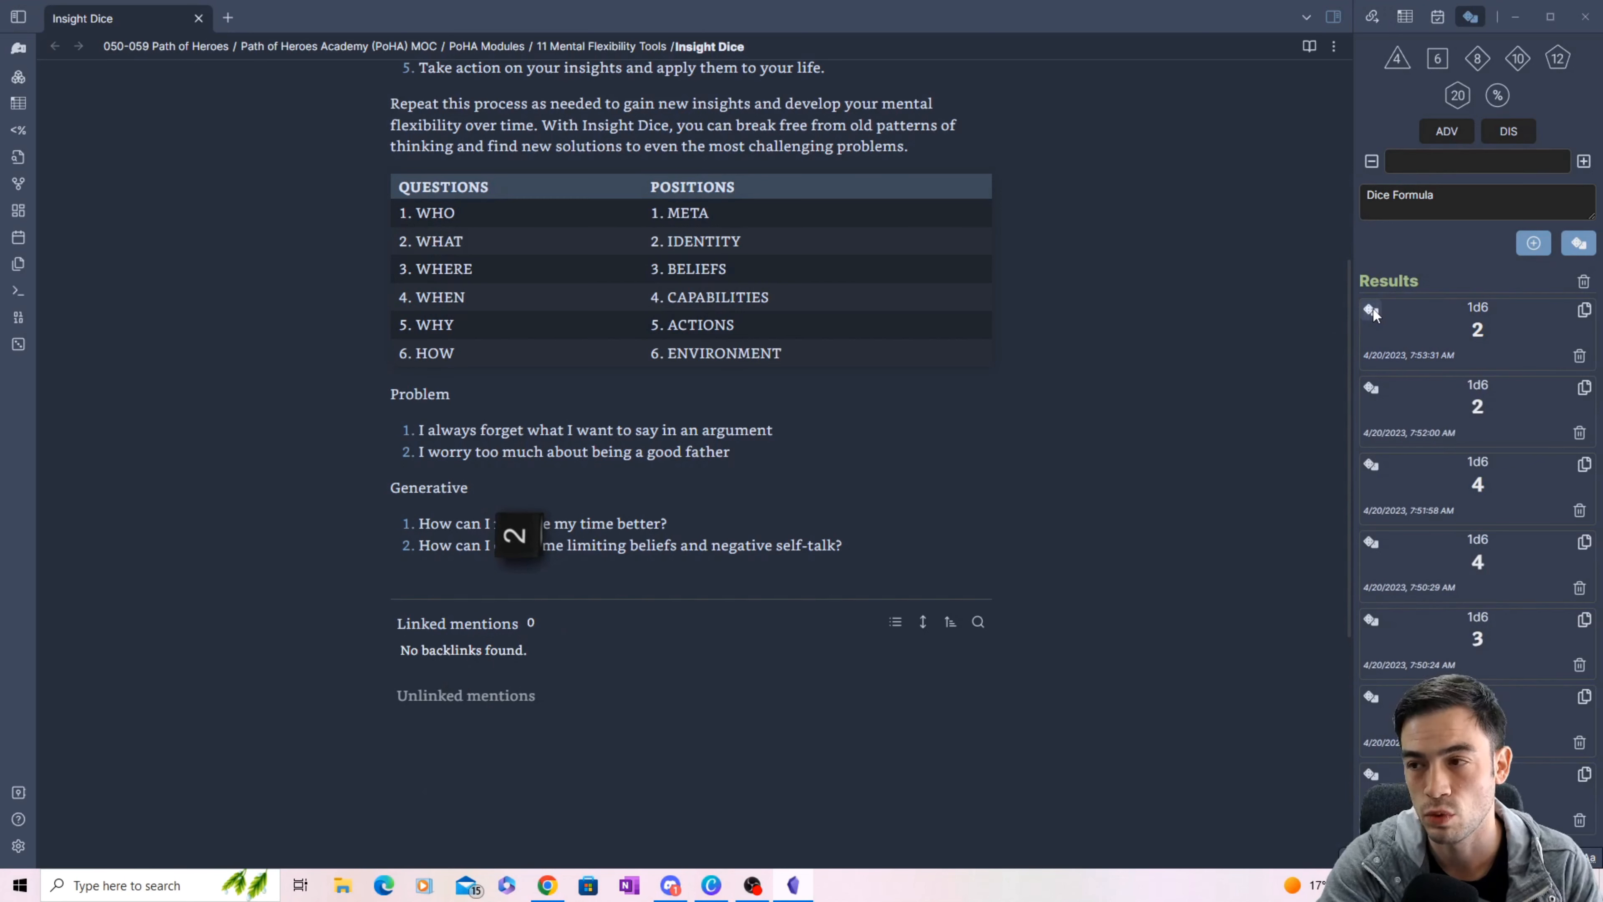
mouse_move(1372, 312)
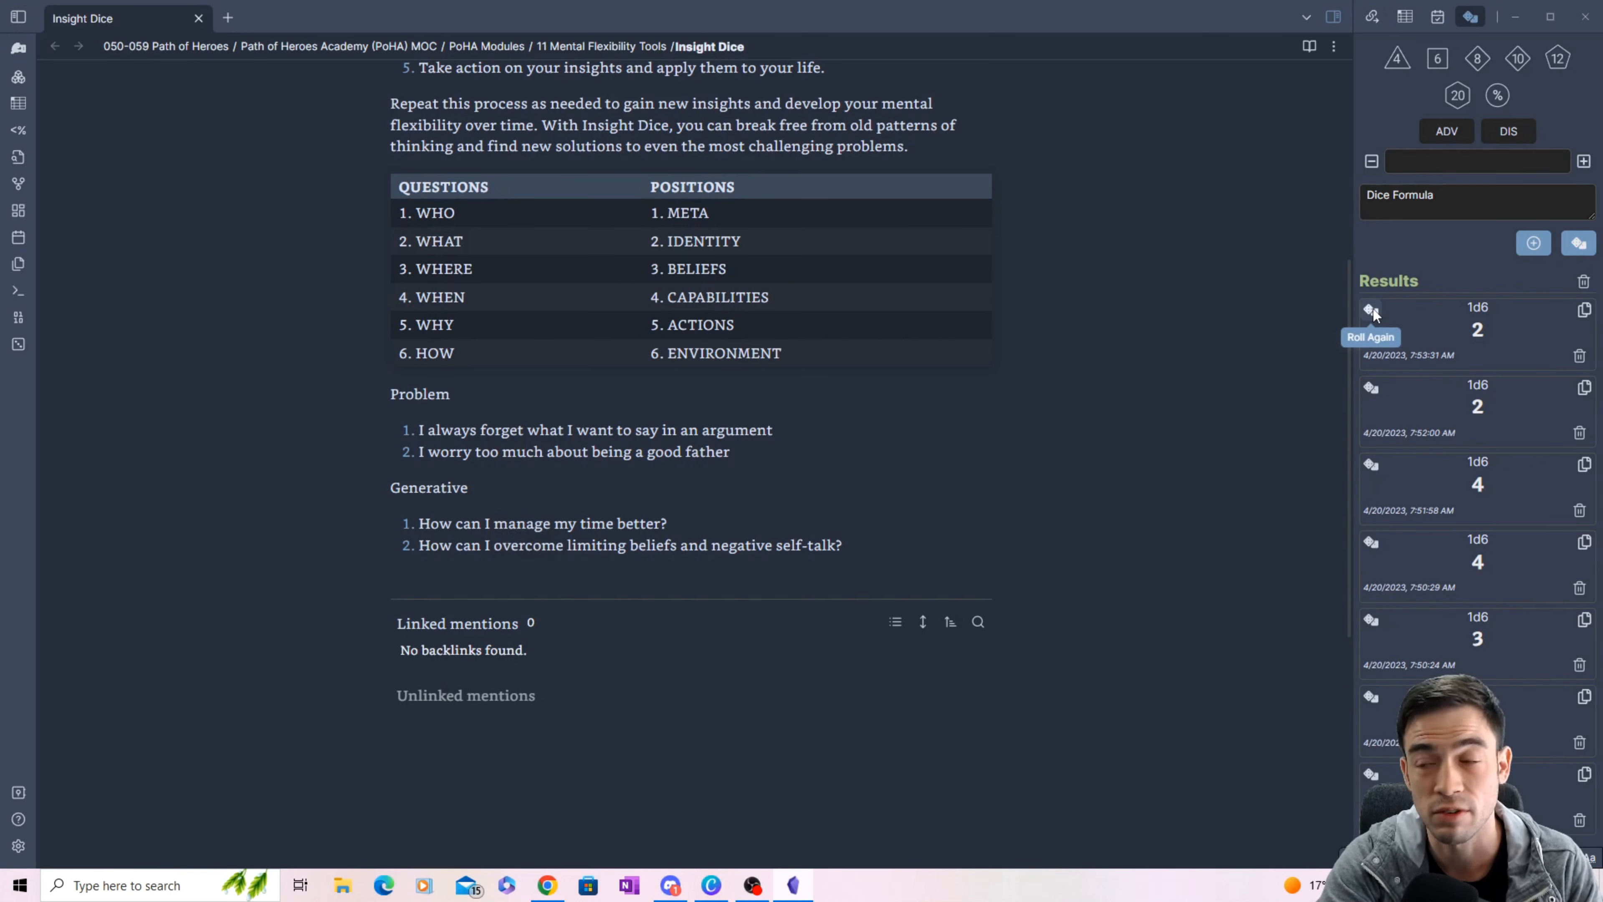
left_click(1371, 310)
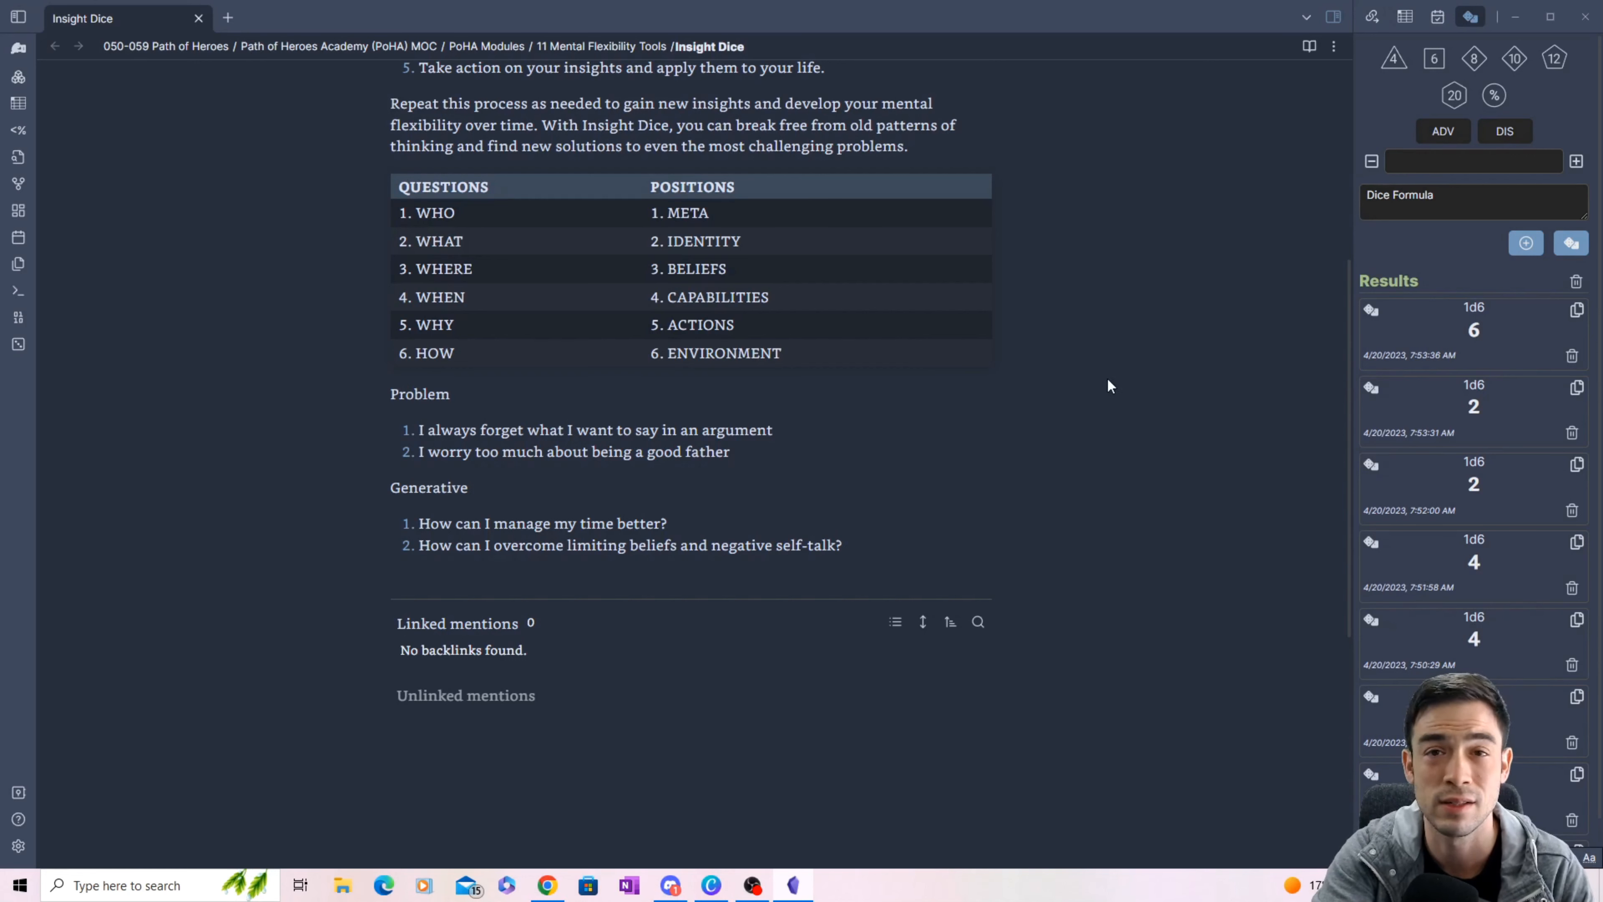
mouse_move(1500, 299)
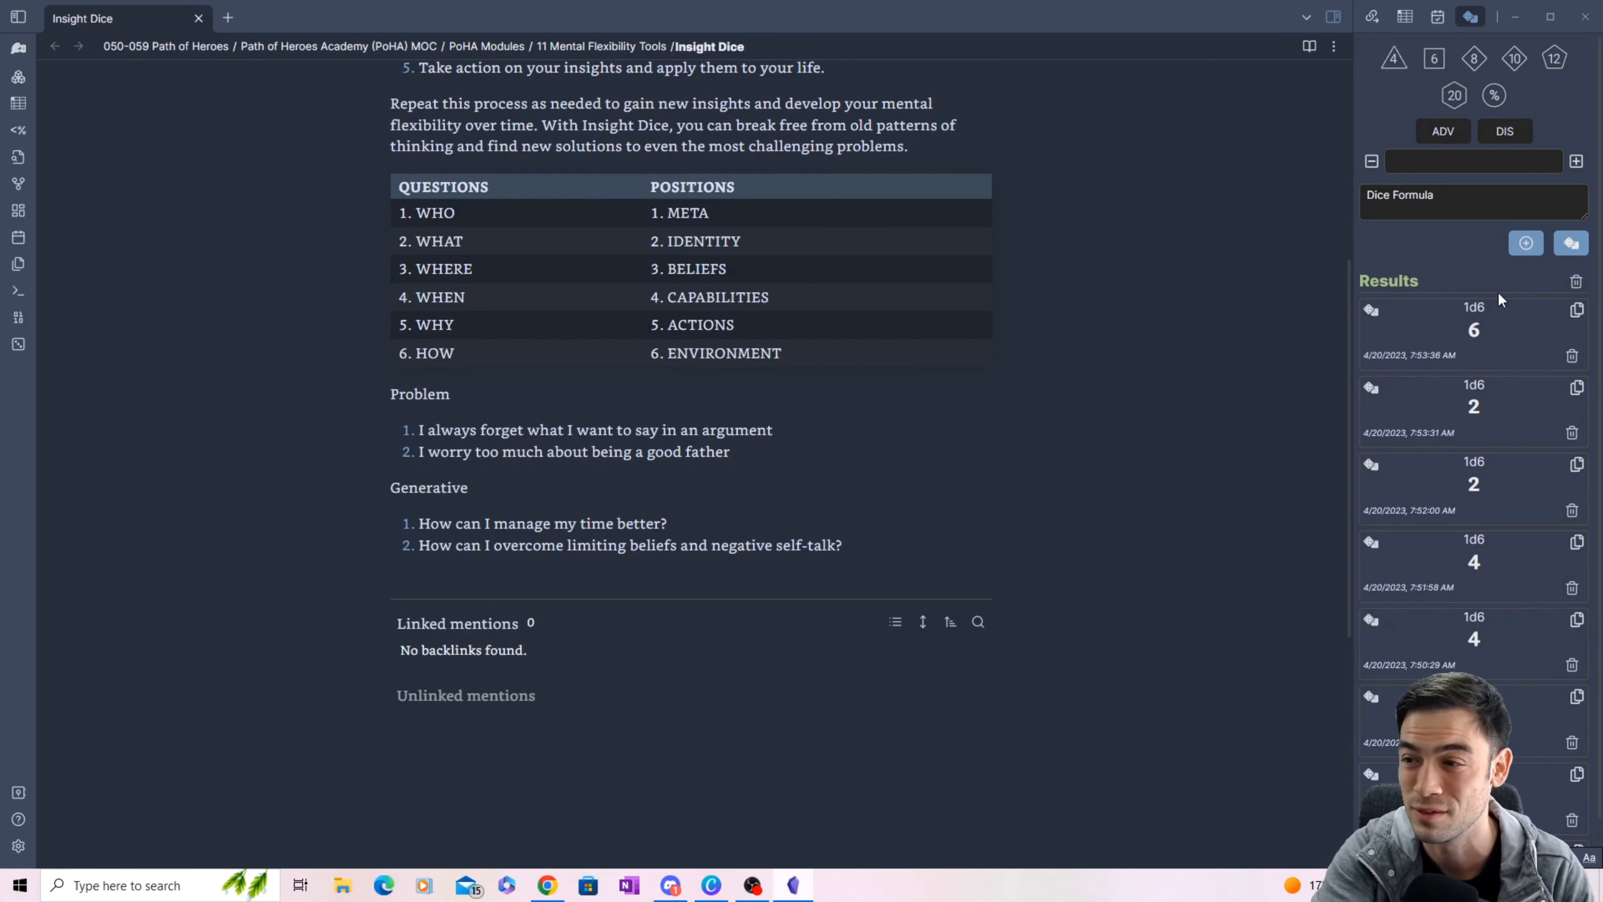
mouse_move(1199, 333)
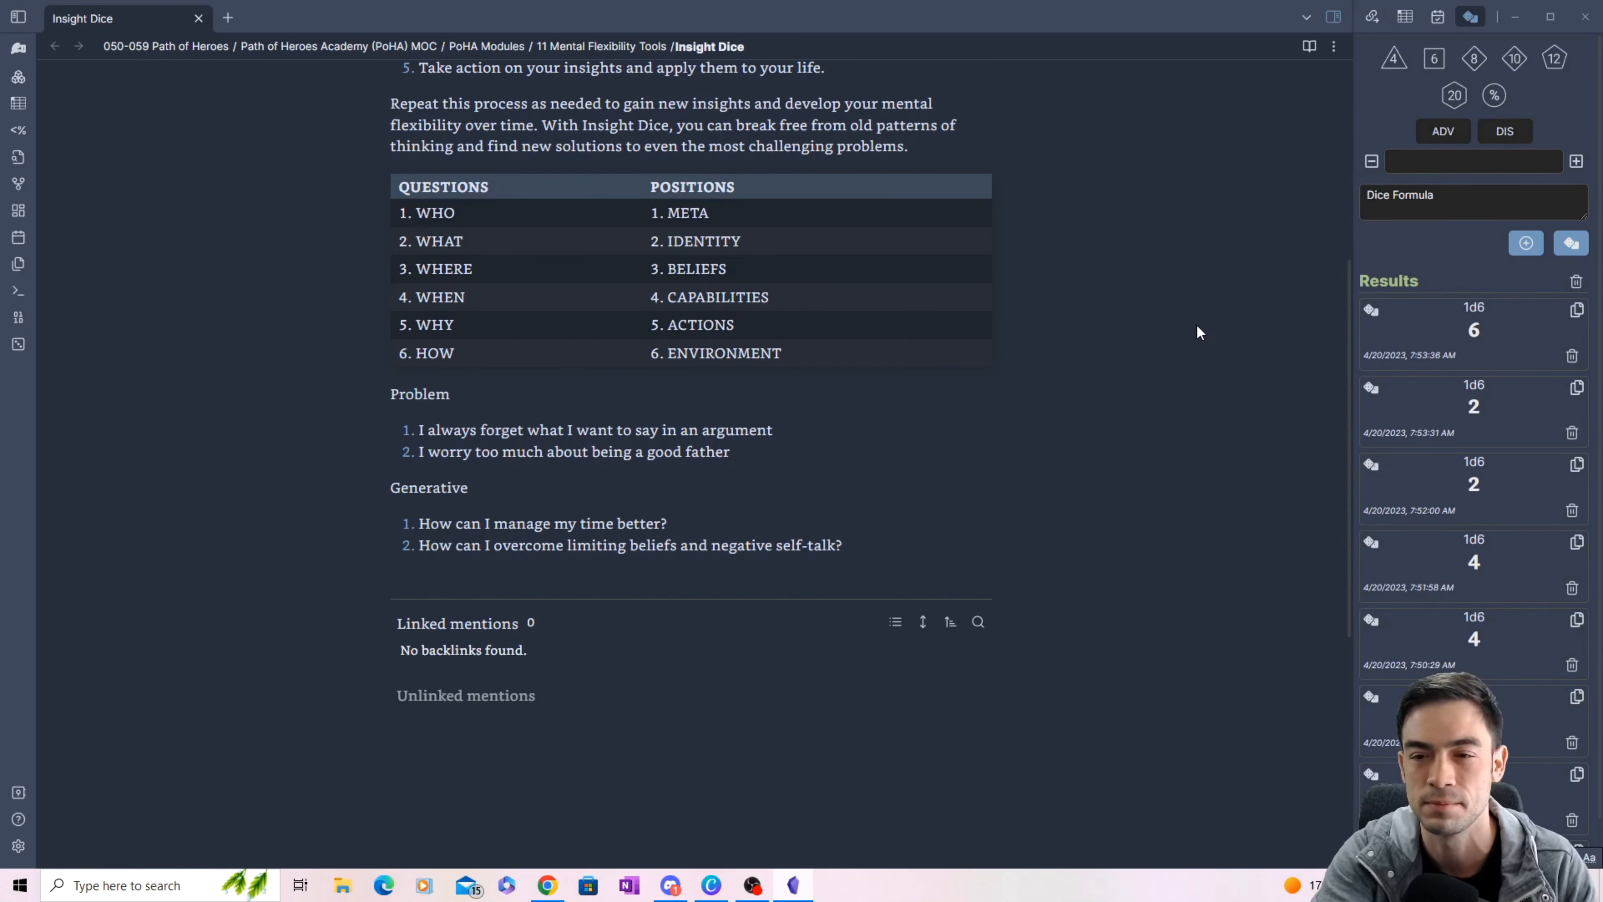